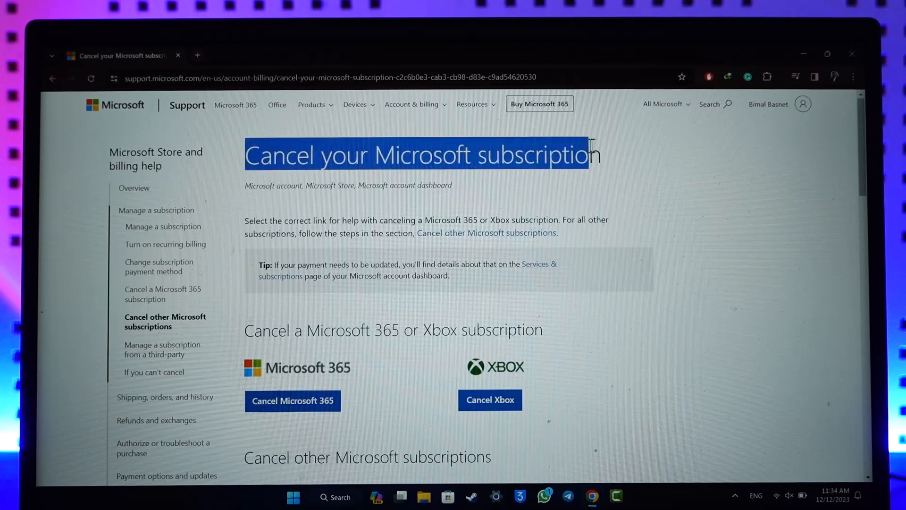
Step: Scroll the cancel-subscription overview and open the Microsoft 365 cancellation instructions
click(586, 188)
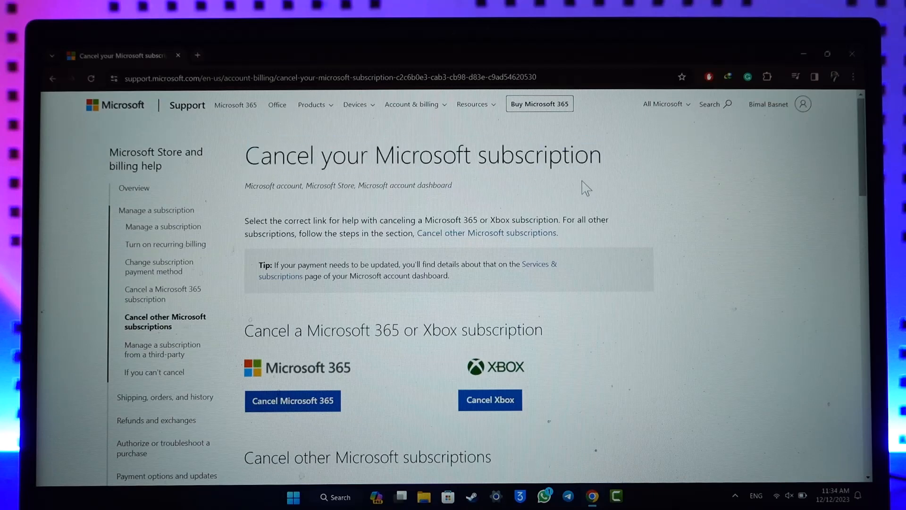
scroll(down, 3)
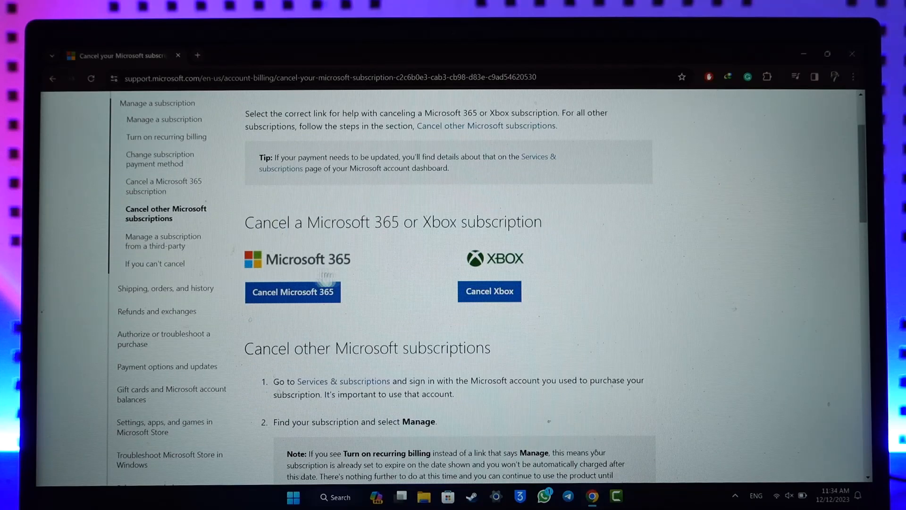
scroll(down, 3)
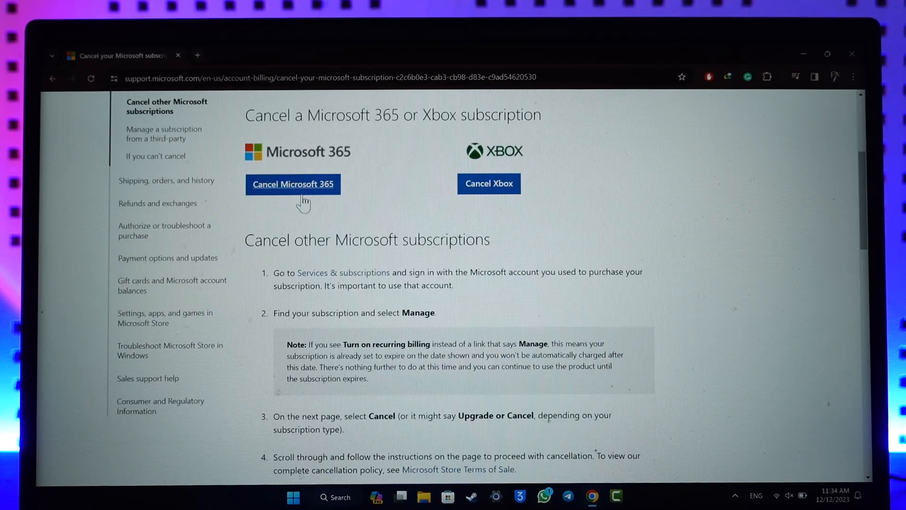
mouse_move(296, 192)
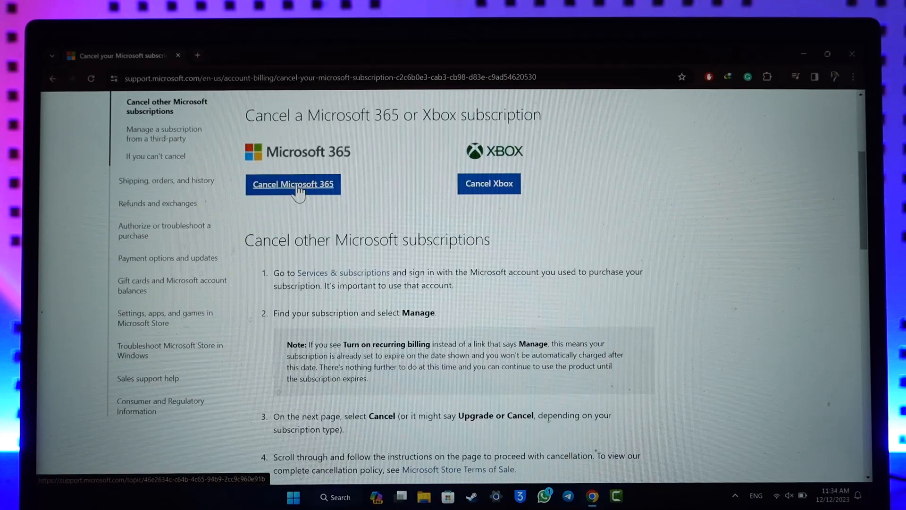
click(293, 184)
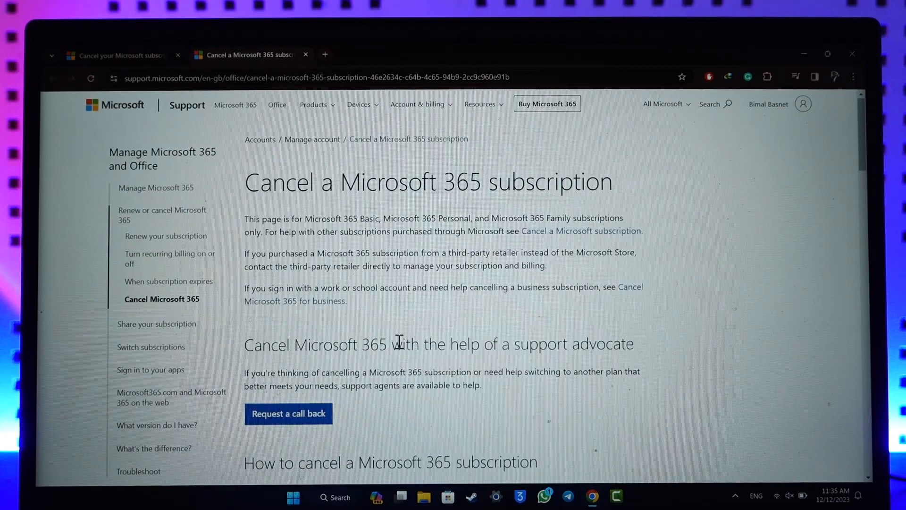
Step: Scroll through the cancellation steps, then go to the Microsoft.com home page
scroll(down, 3)
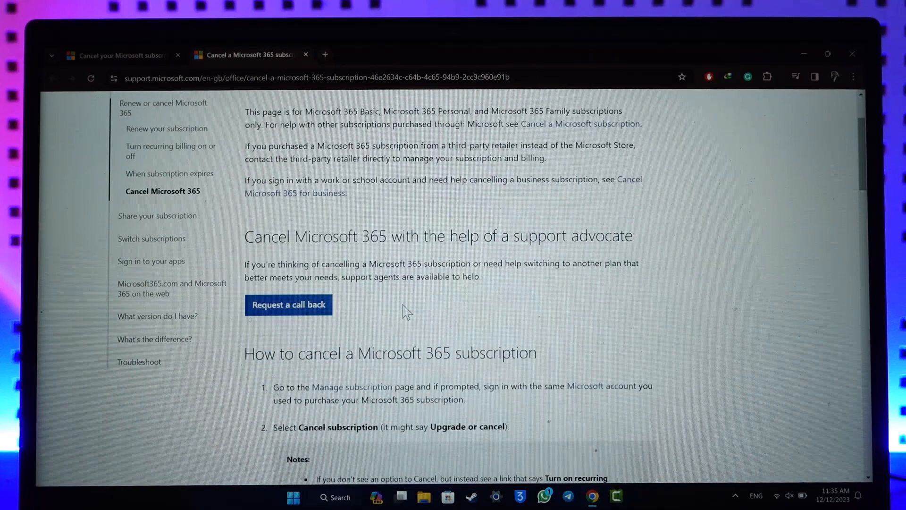
scroll(down, 3)
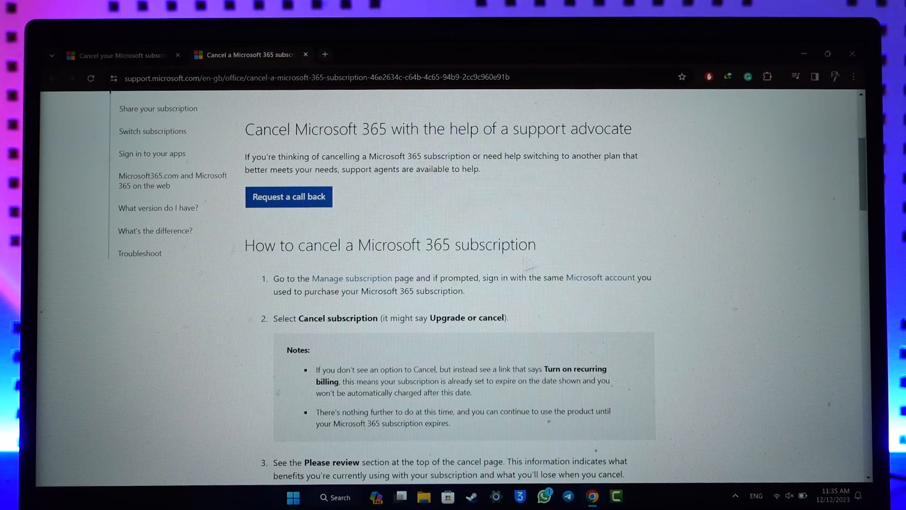
mouse_move(351, 278)
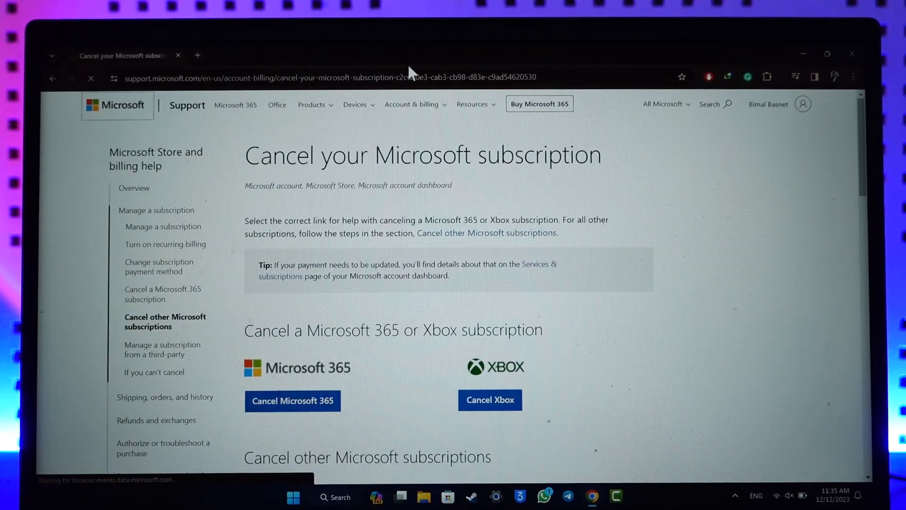
click(117, 105)
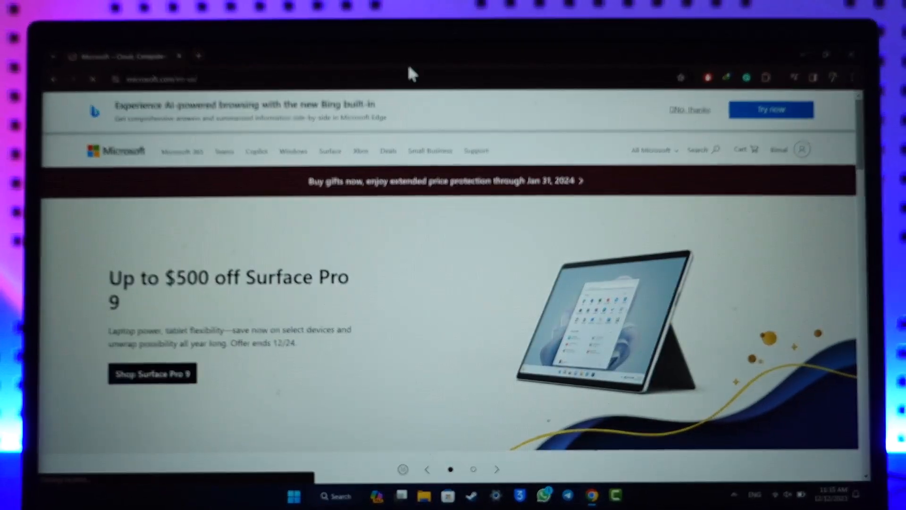
click(496, 468)
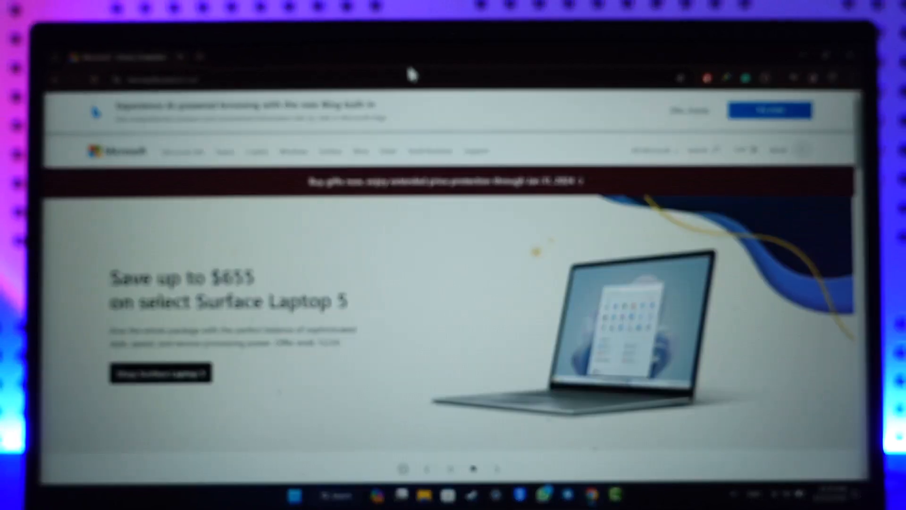